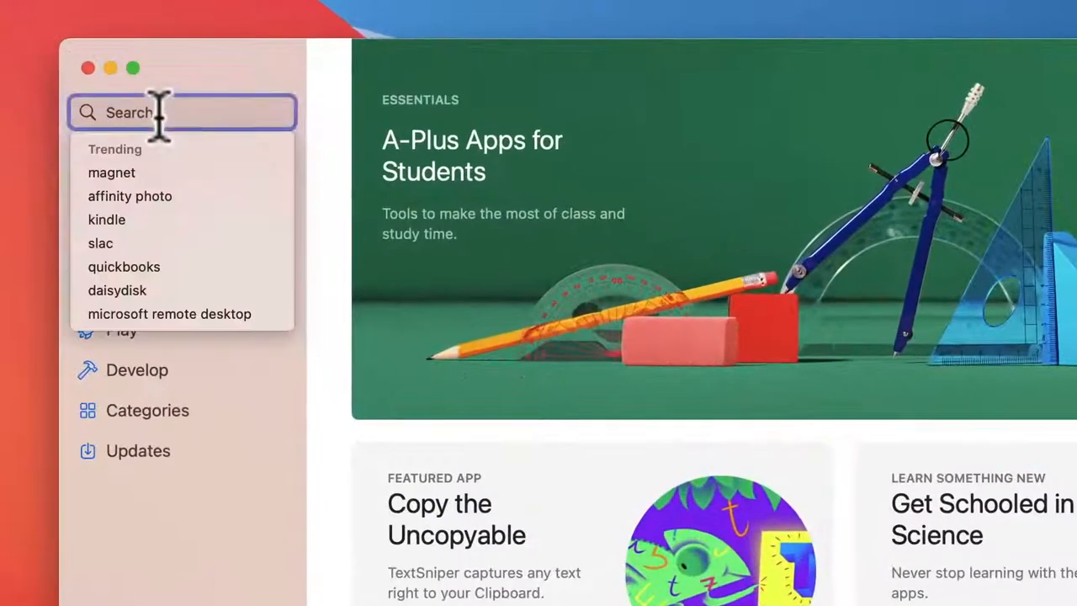
- Begin searching the App Store by entering 'hi' in the Search field
text(hi)
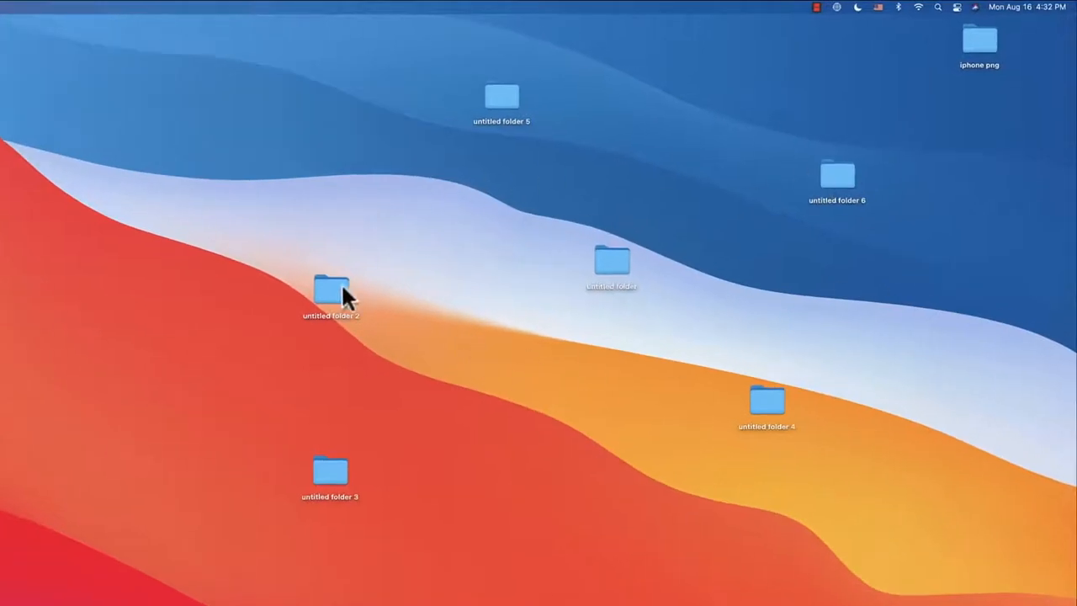
mouse_move(677, 242)
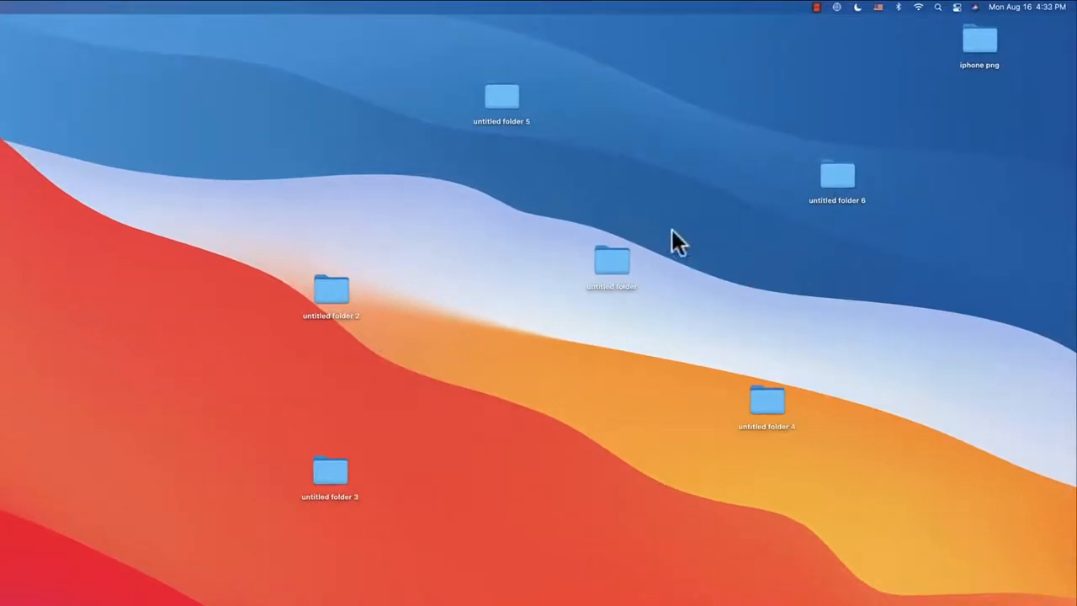
mouse_move(424, 419)
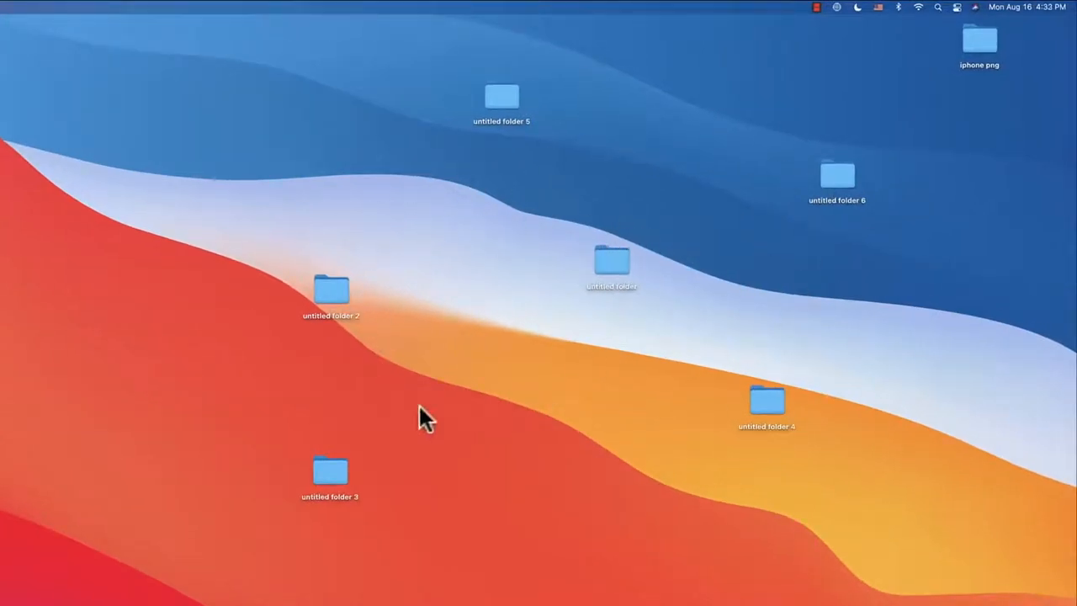
mouse_move(515, 387)
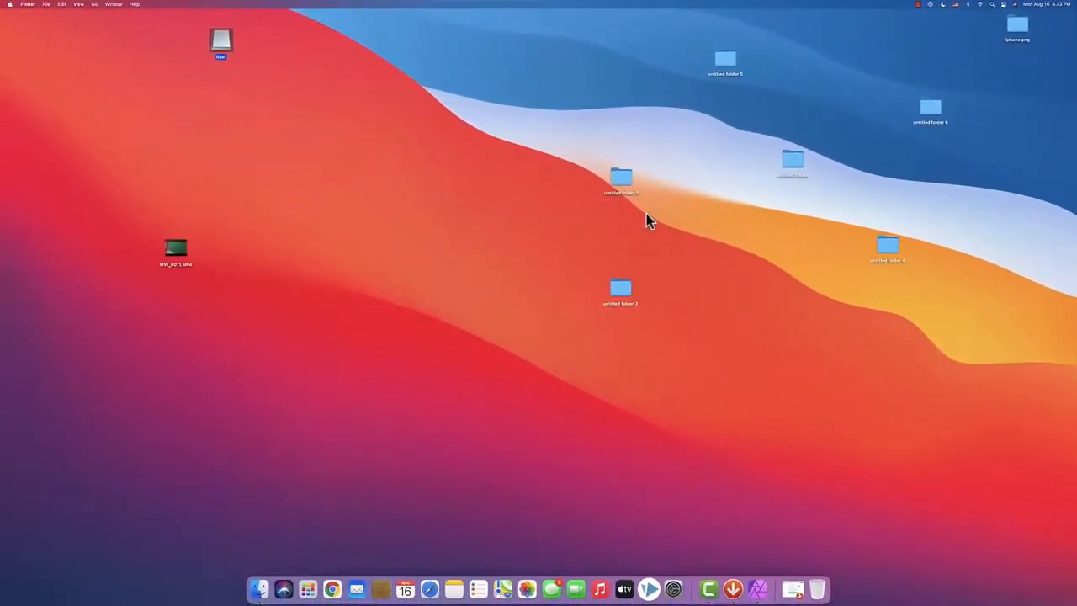
mouse_move(289, 564)
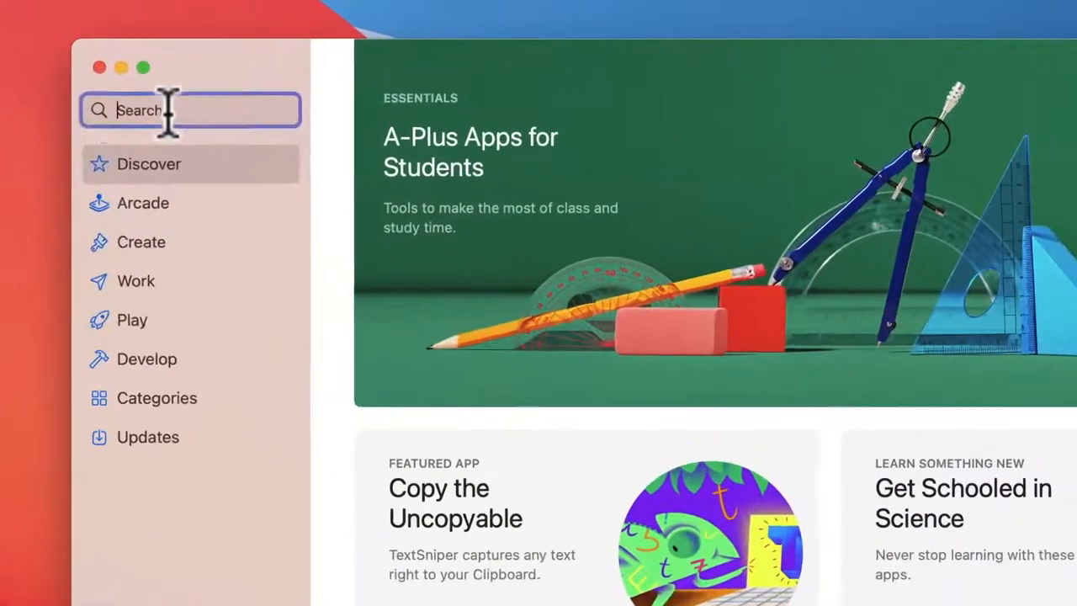
- Search the App Store for 'hiddenme' to list HiddenMe and HiddenMe Pro
click(189, 109)
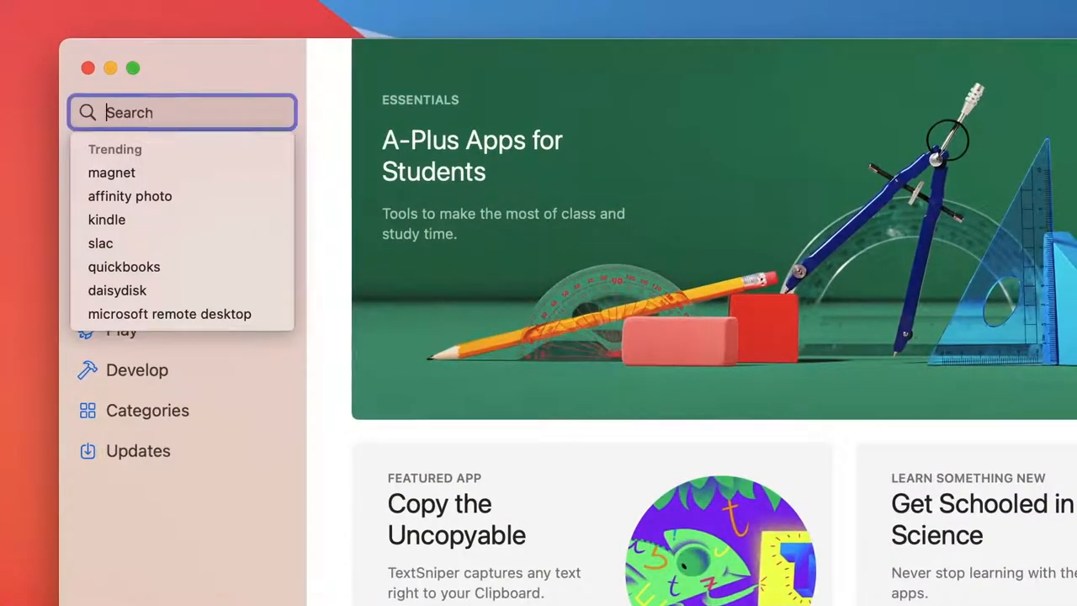
text(hiddenm)
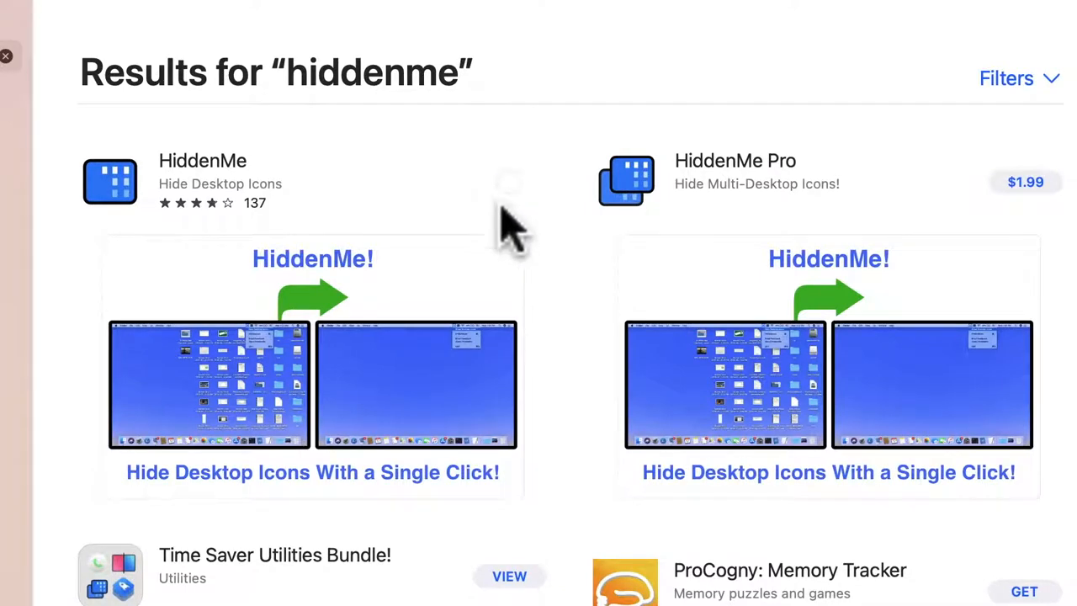
- Install the free HiddenMe app via its Get button
click(508, 182)
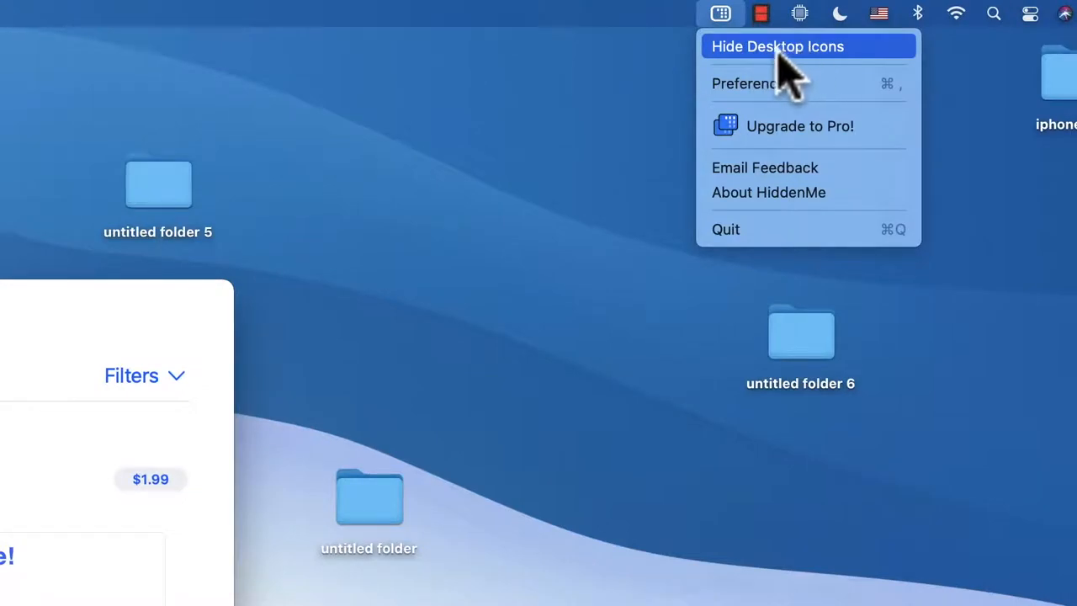
mouse_move(787, 84)
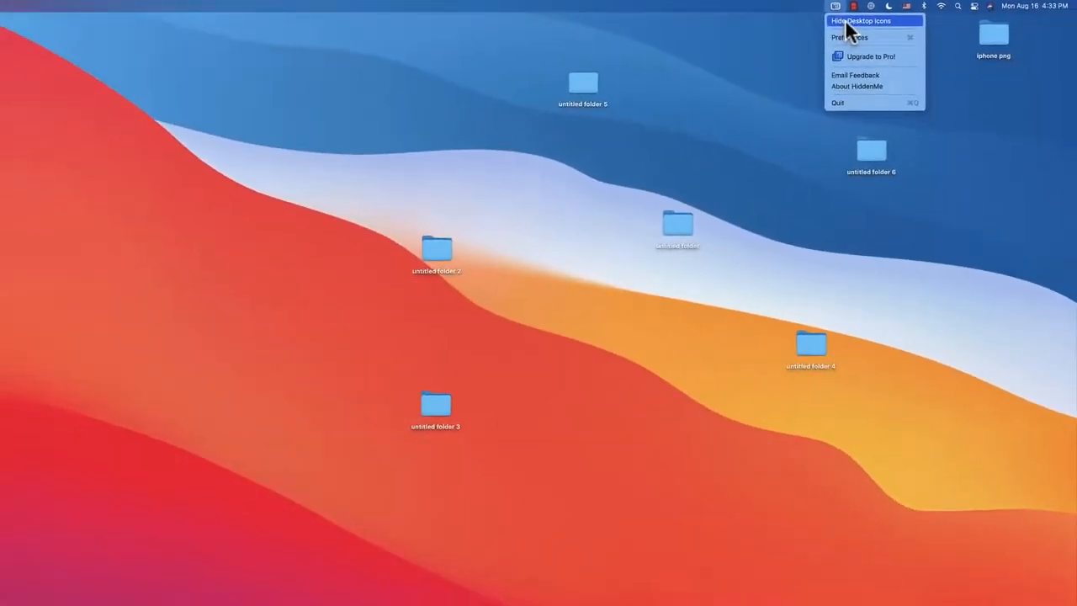
- Hide all desktop icons from HiddenMe's menu bar icon, then show them again
click(858, 21)
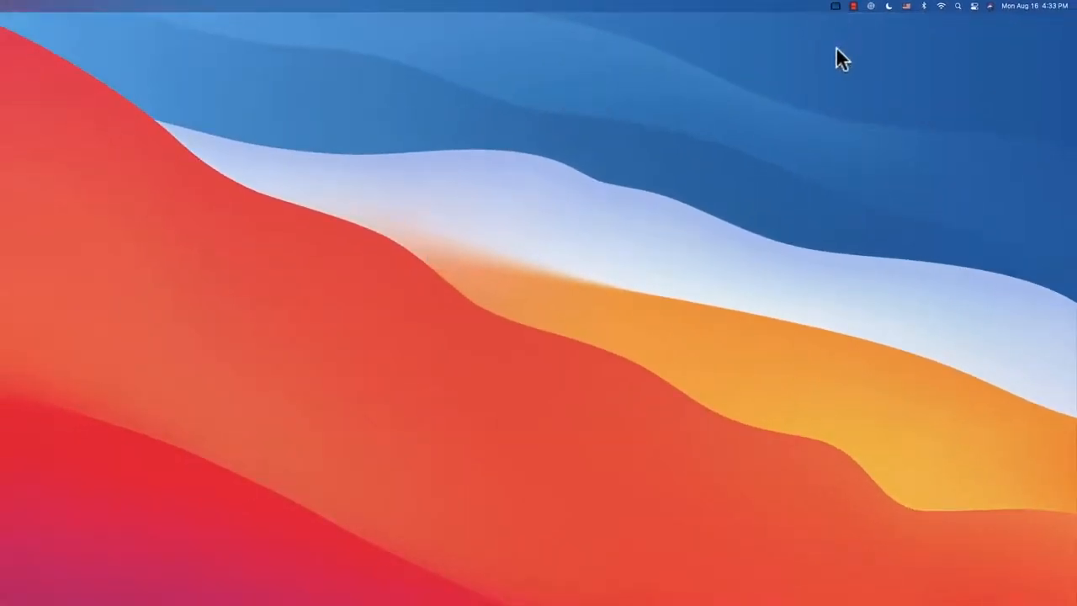
click(589, 11)
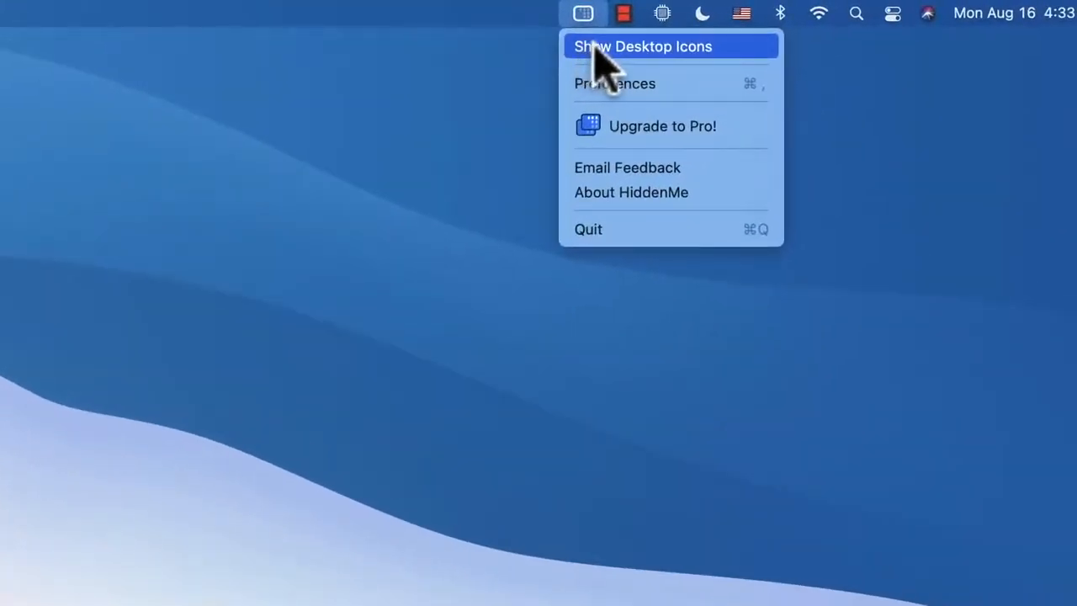
click(643, 48)
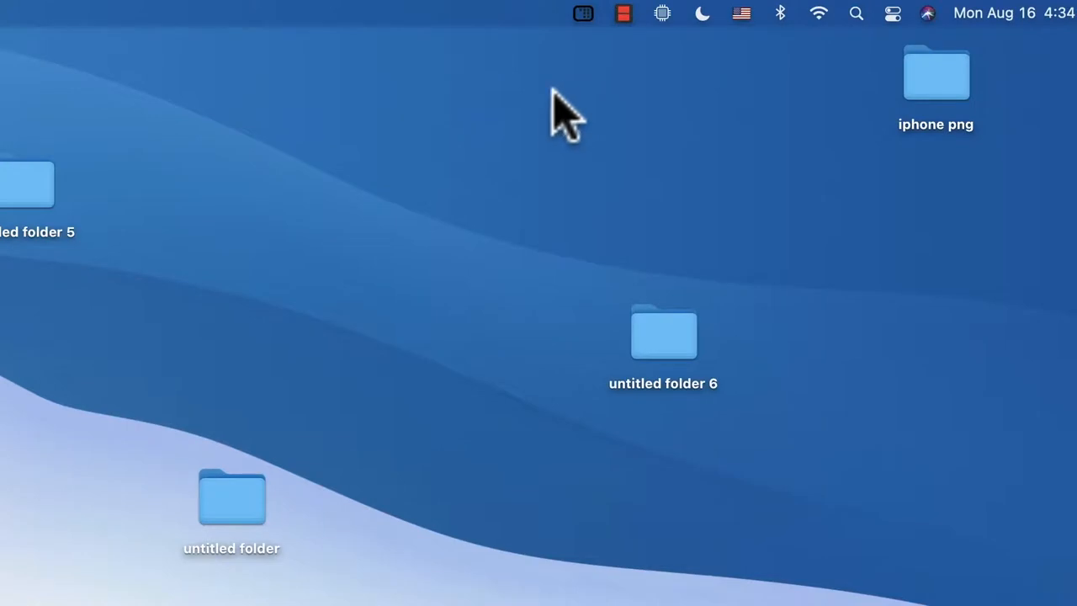